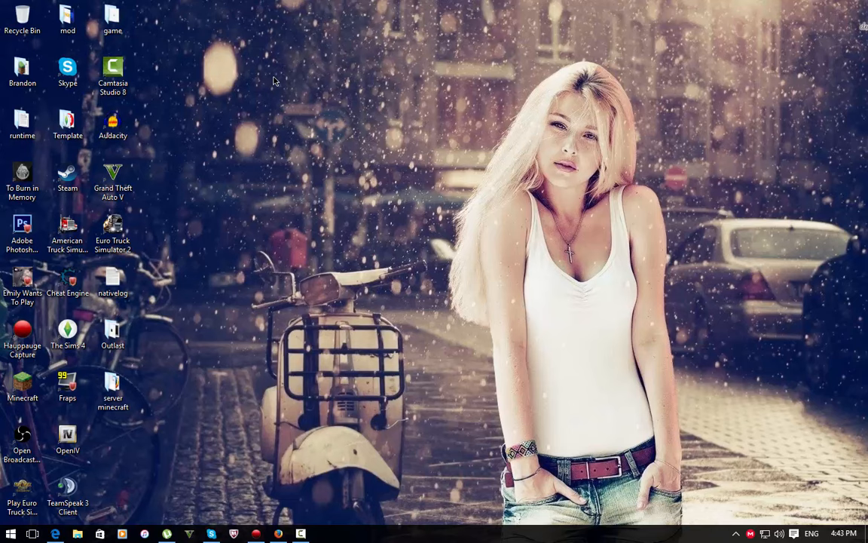
pyautogui.moveTo(827, 506)
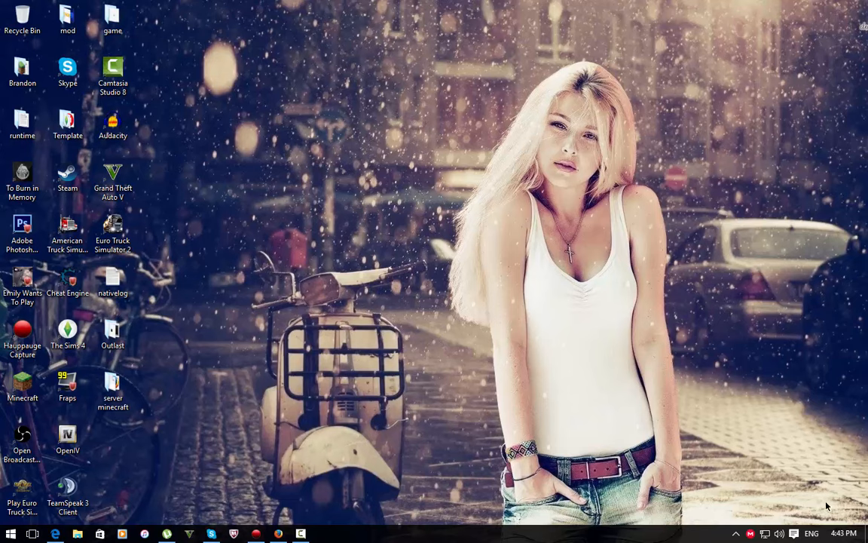
pyautogui.moveTo(799, 417)
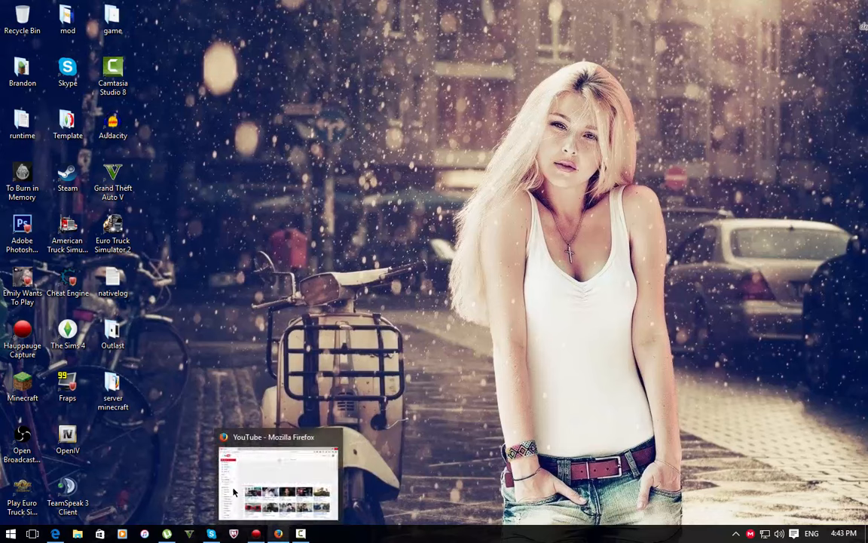
pyautogui.moveTo(264, 384)
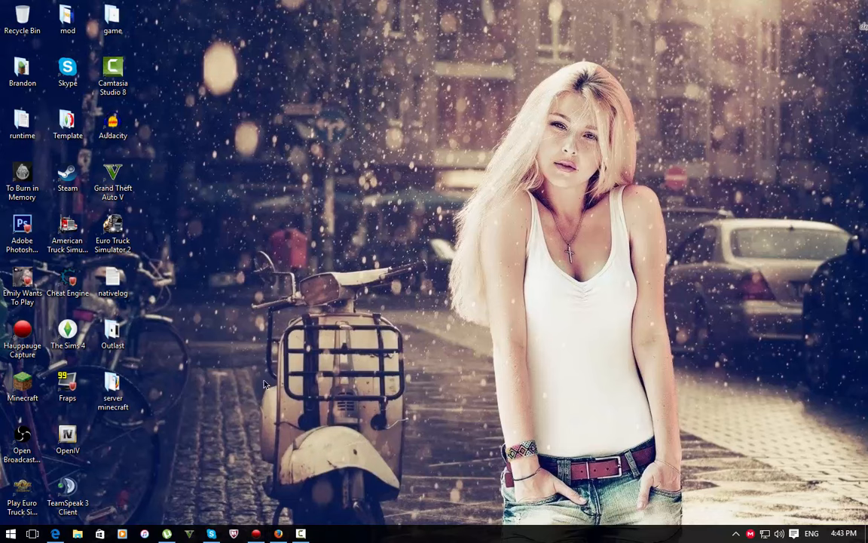
pyautogui.moveTo(277, 533)
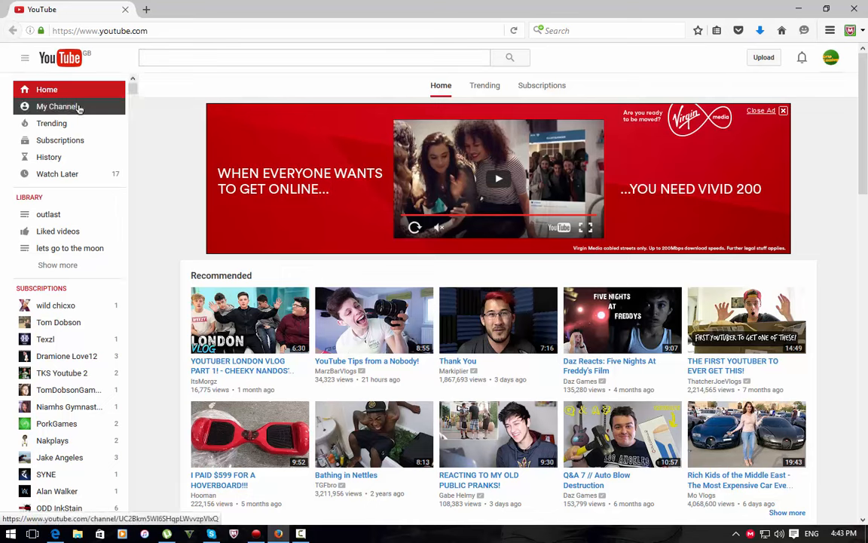
# From My Channel, play the Thank You video and pause it to check its watermark.
pyautogui.click(57, 106)
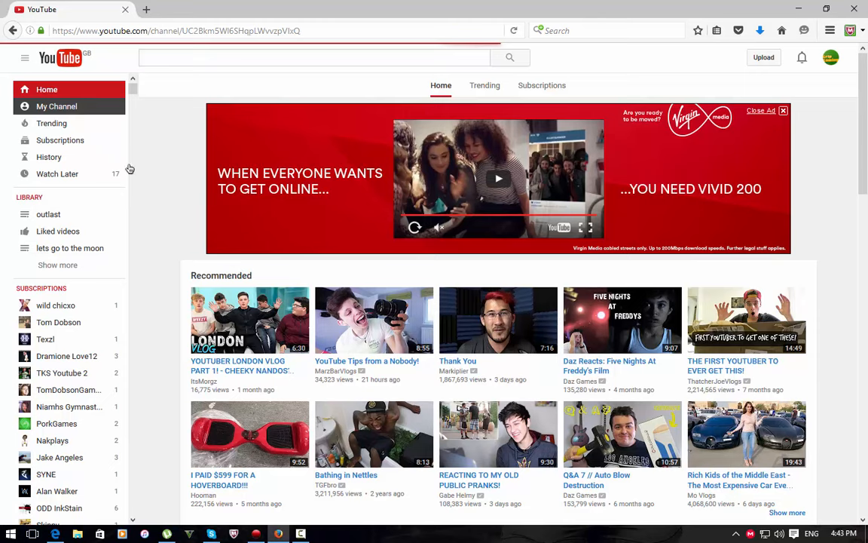
pyautogui.click(57, 107)
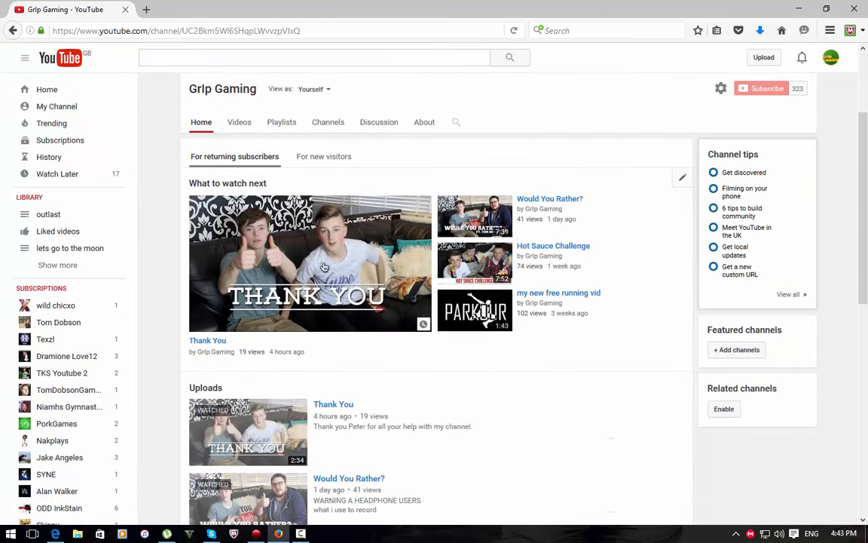
pyautogui.click(310, 263)
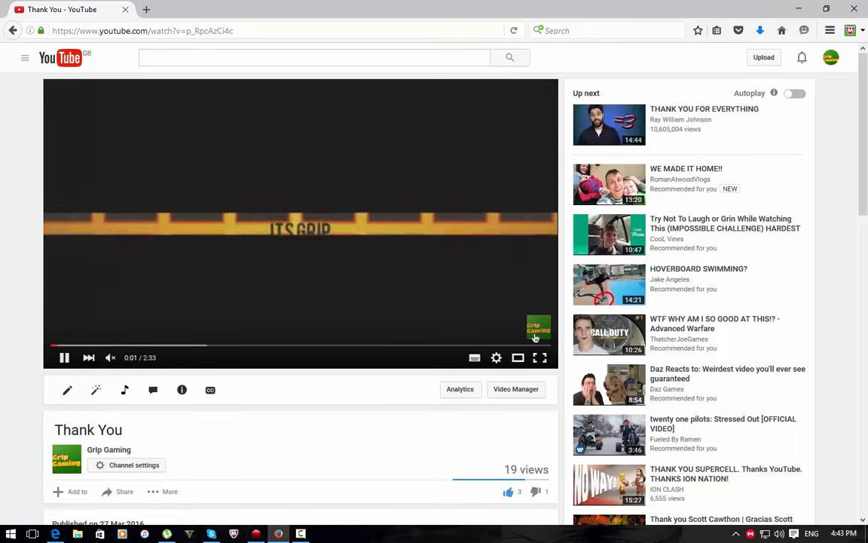
pyautogui.click(64, 357)
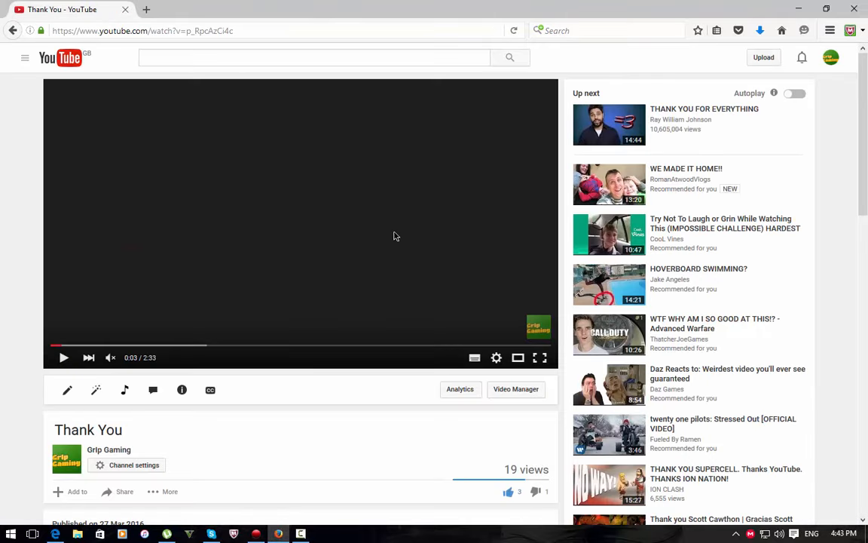
pyautogui.moveTo(570, 328)
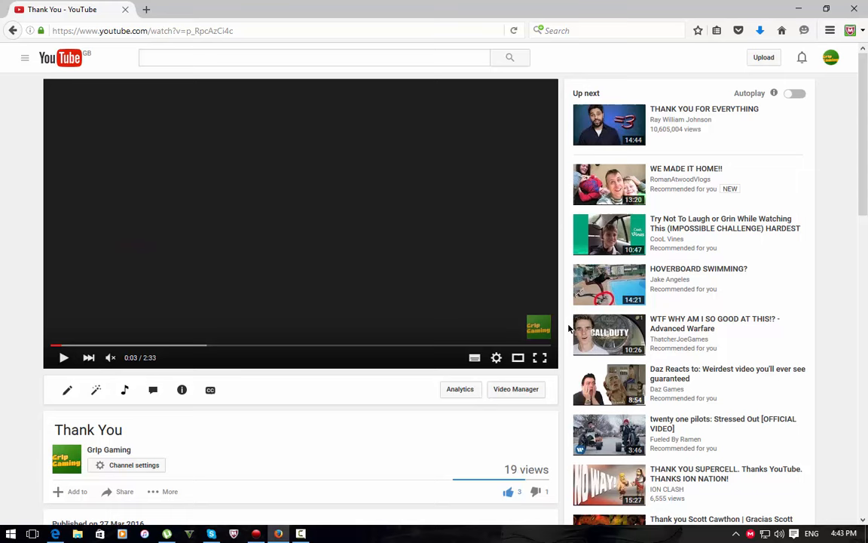
pyautogui.moveTo(570, 279)
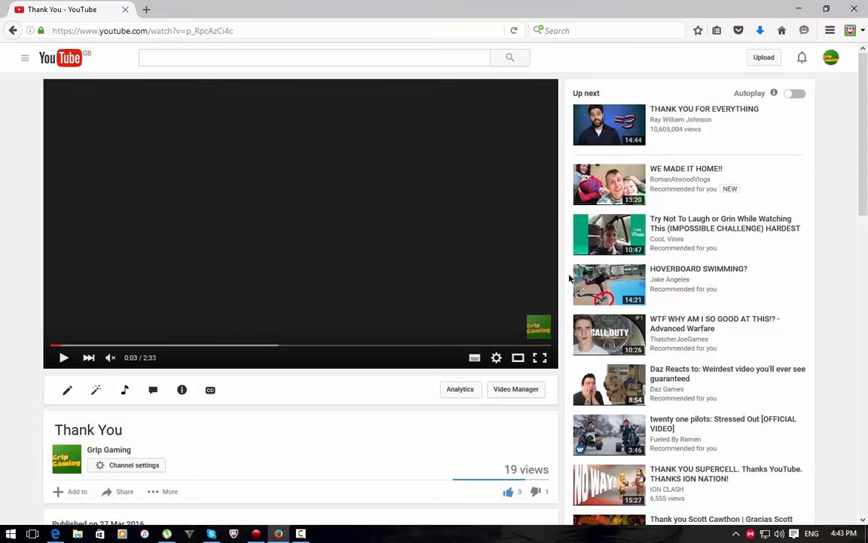
pyautogui.click(830, 57)
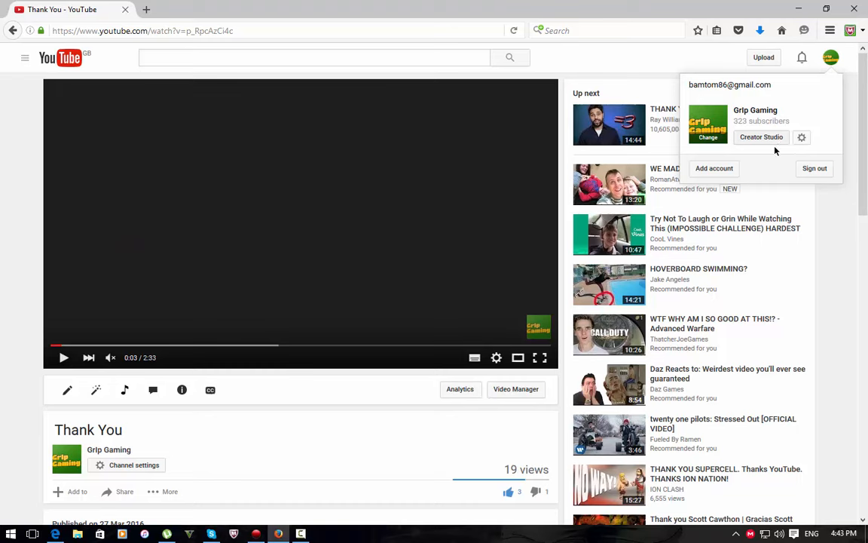
pyautogui.moveTo(762, 137)
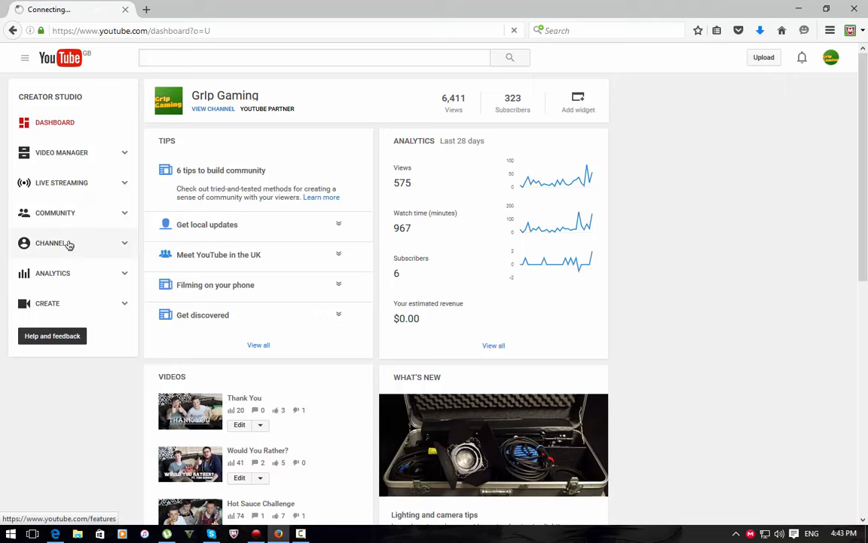
# Expand the Channel section and go to its Branding watermark settings.
pyautogui.click(50, 242)
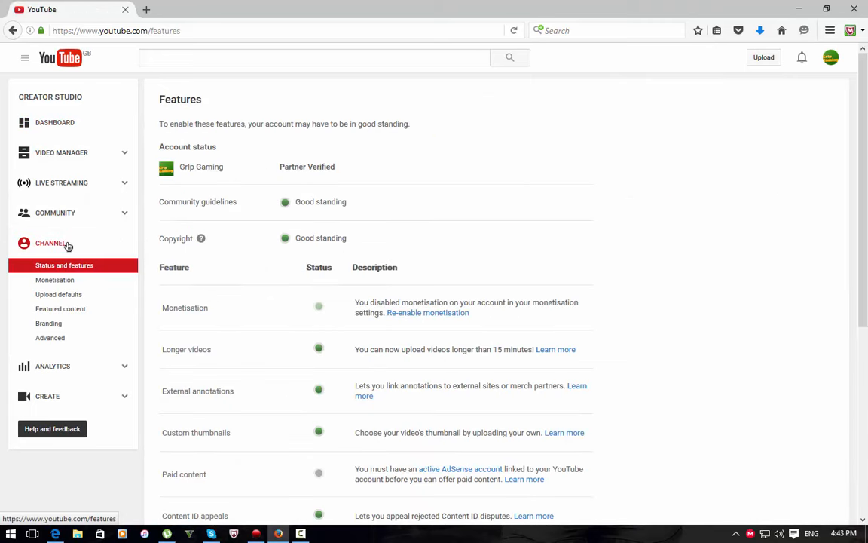
pyautogui.click(48, 309)
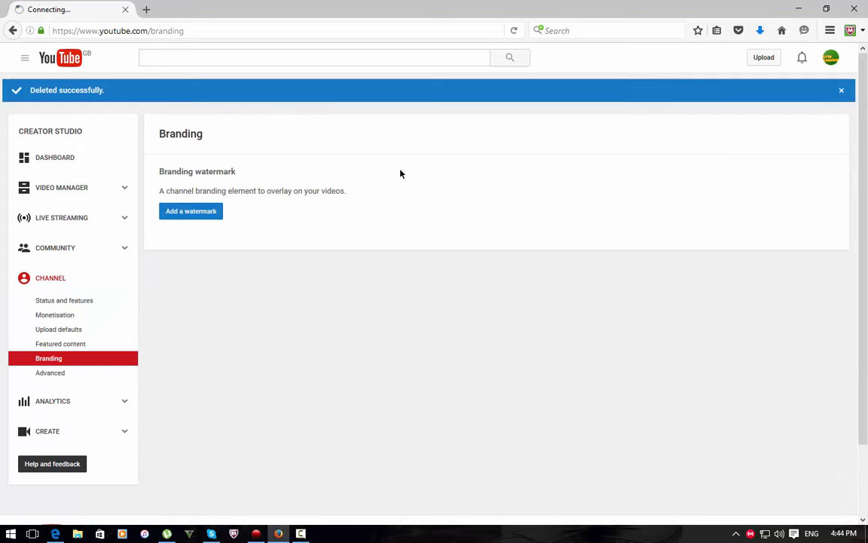
# Add the Grip Gaming logo, found by searching 'photo', as the watermark and save it.
pyautogui.click(191, 211)
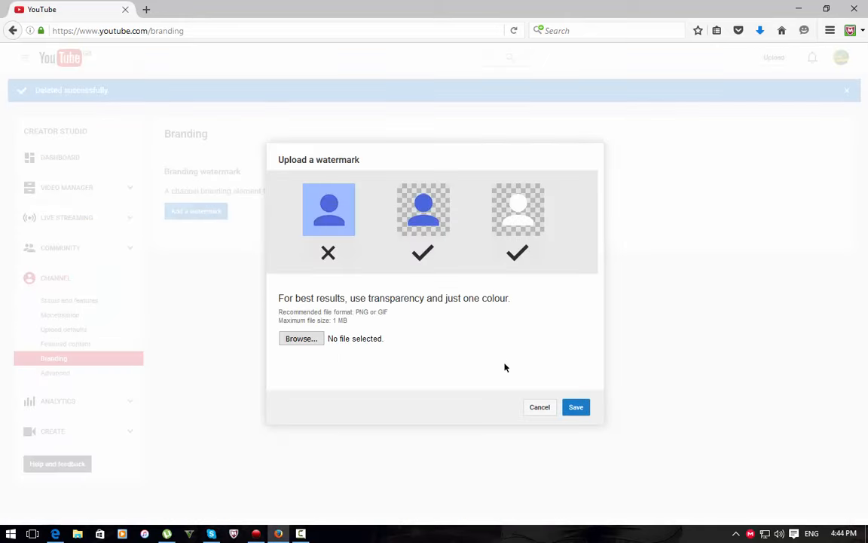
pyautogui.click(301, 338)
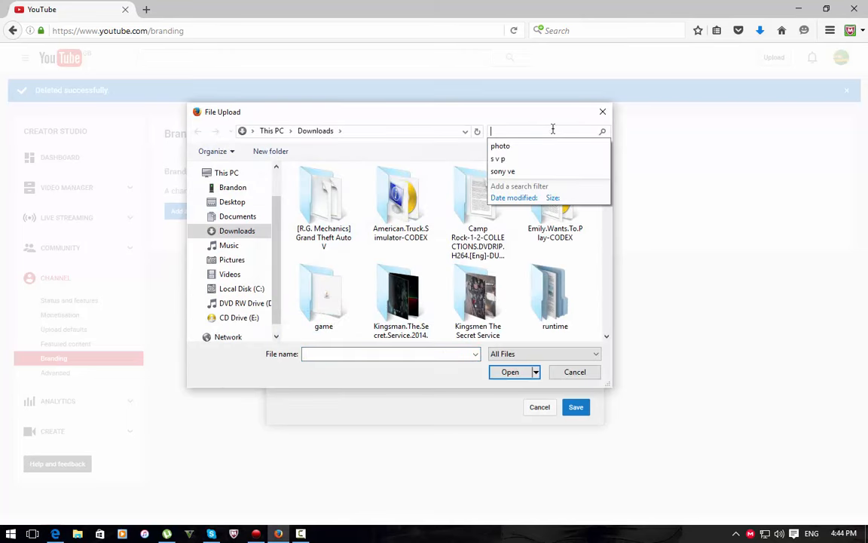
pyautogui.write('photo')
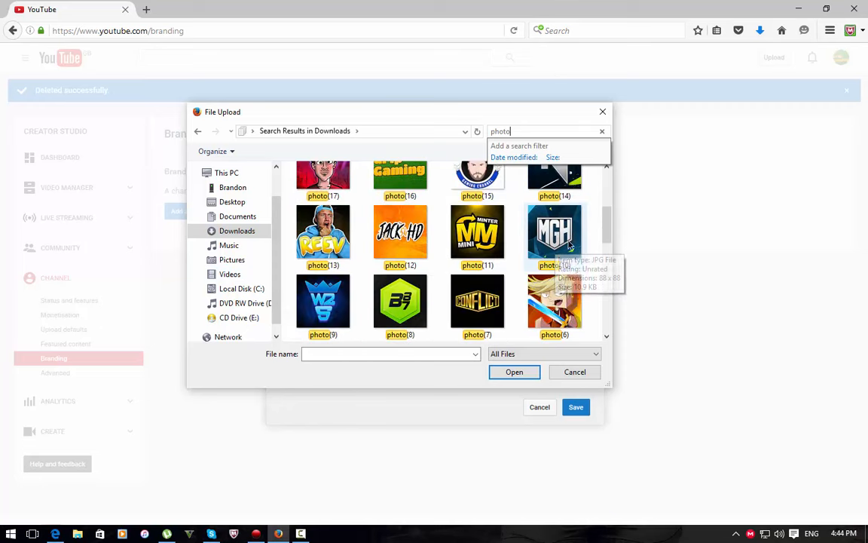
pyautogui.scroll(-3)
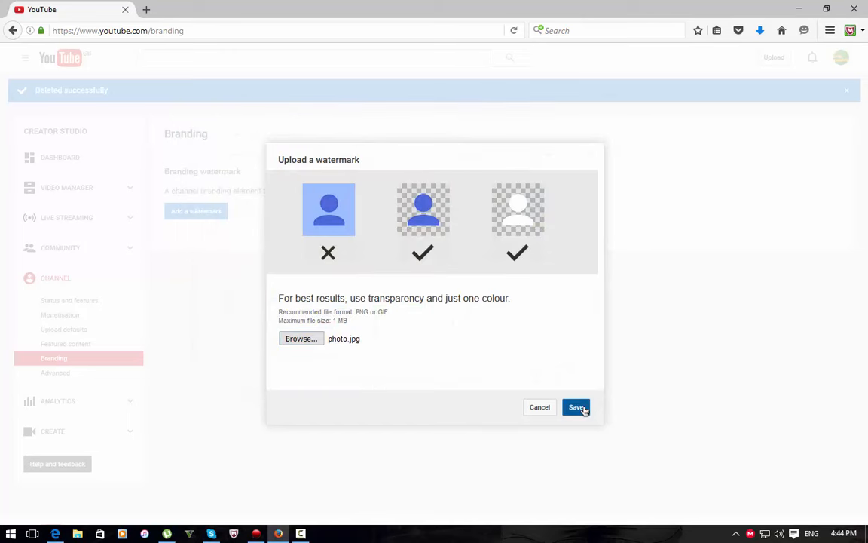
pyautogui.click(576, 407)
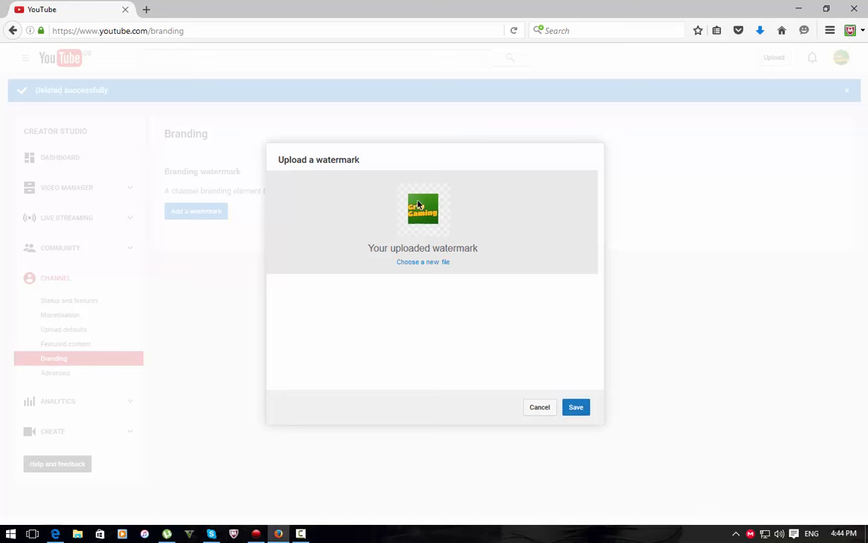
pyautogui.click(576, 407)
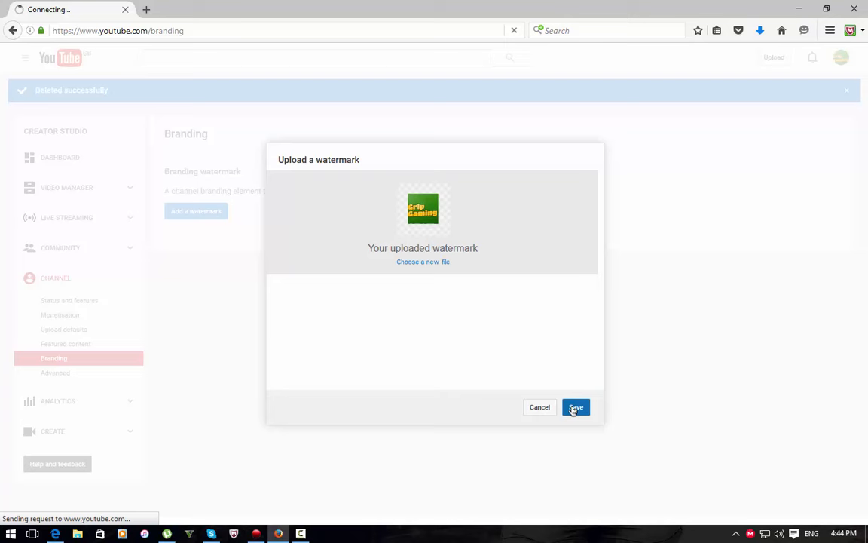
pyautogui.click(576, 407)
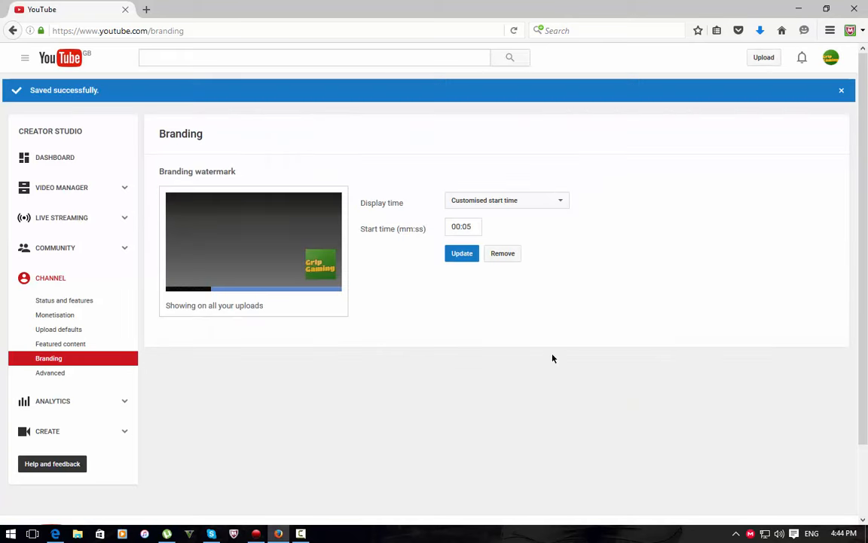
# Change the watermark display time to Entire video and apply the update.
pyautogui.click(505, 200)
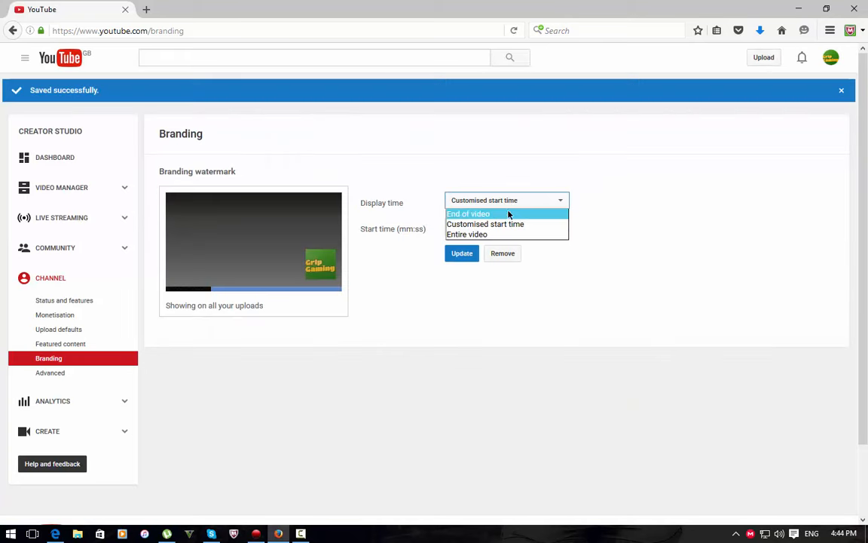
pyautogui.click(467, 234)
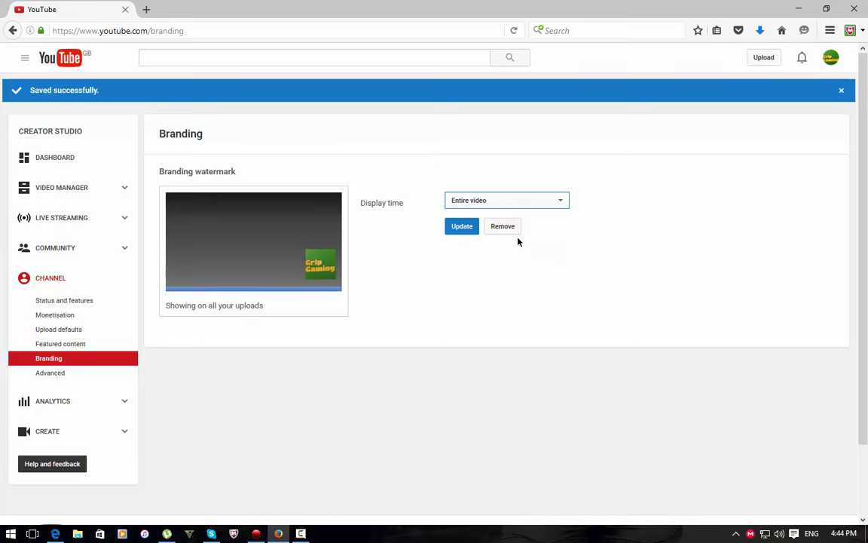
pyautogui.click(462, 226)
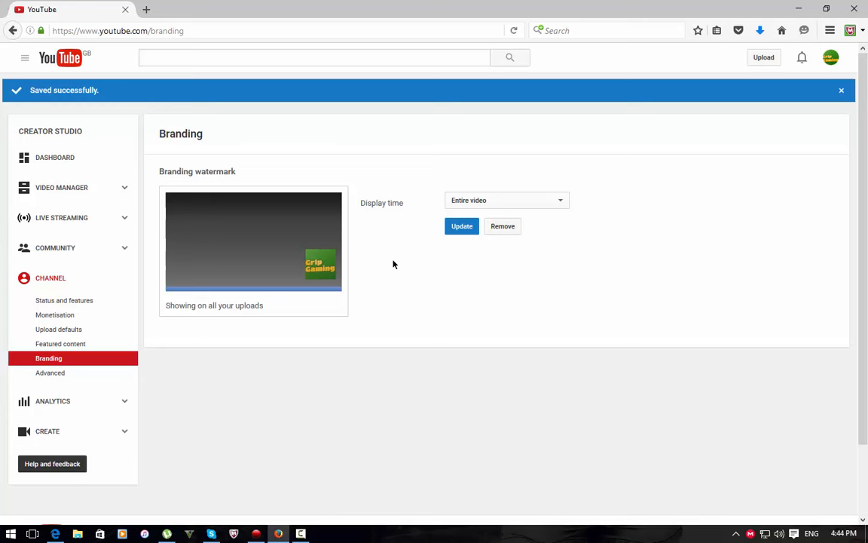
pyautogui.moveTo(517, 290)
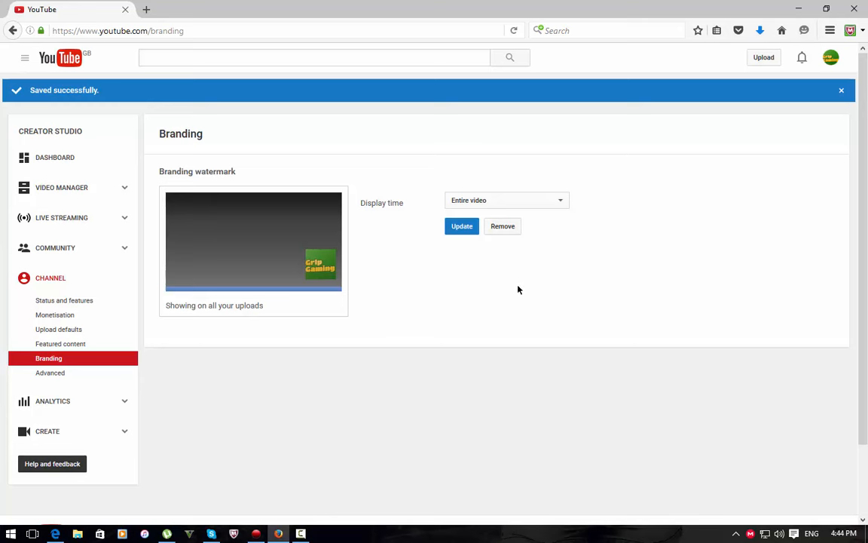
pyautogui.moveTo(276, 224)
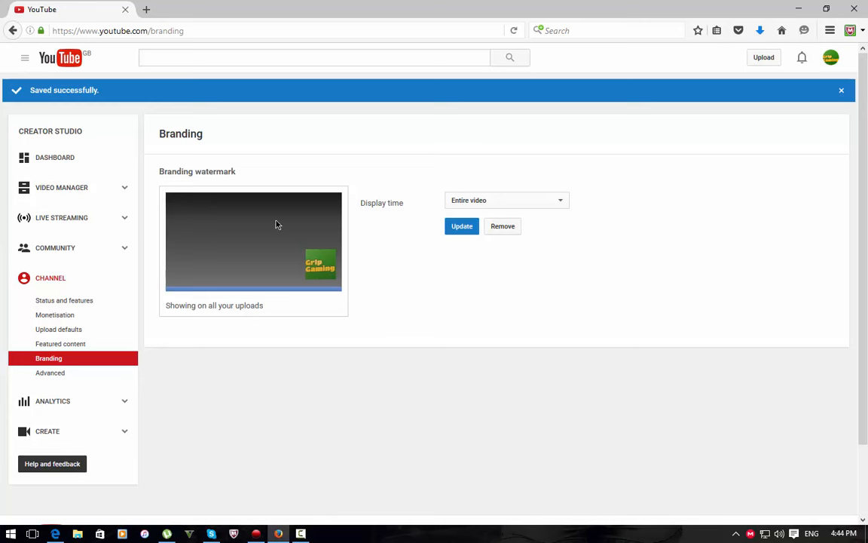